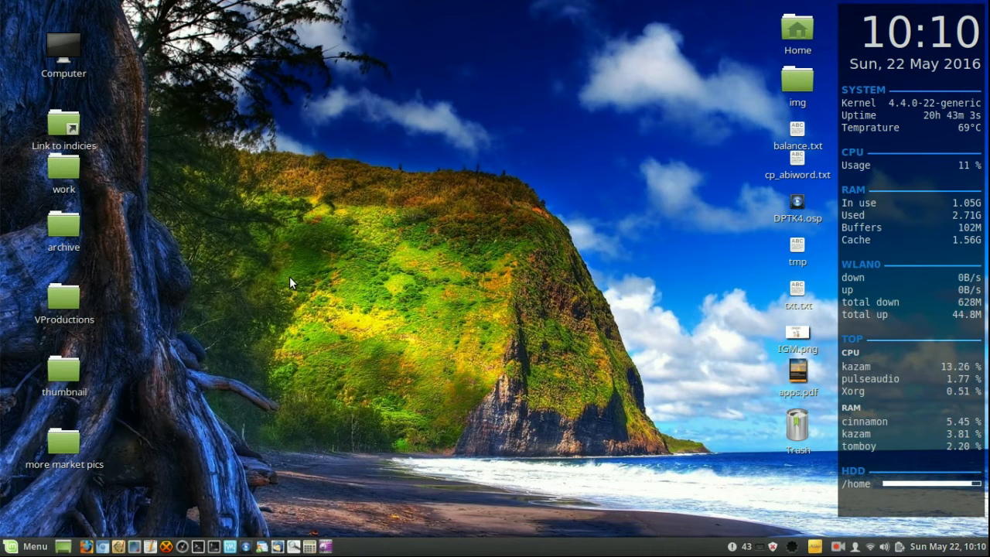
{"action": "mouse_move", "coordinate": [358, 267]}
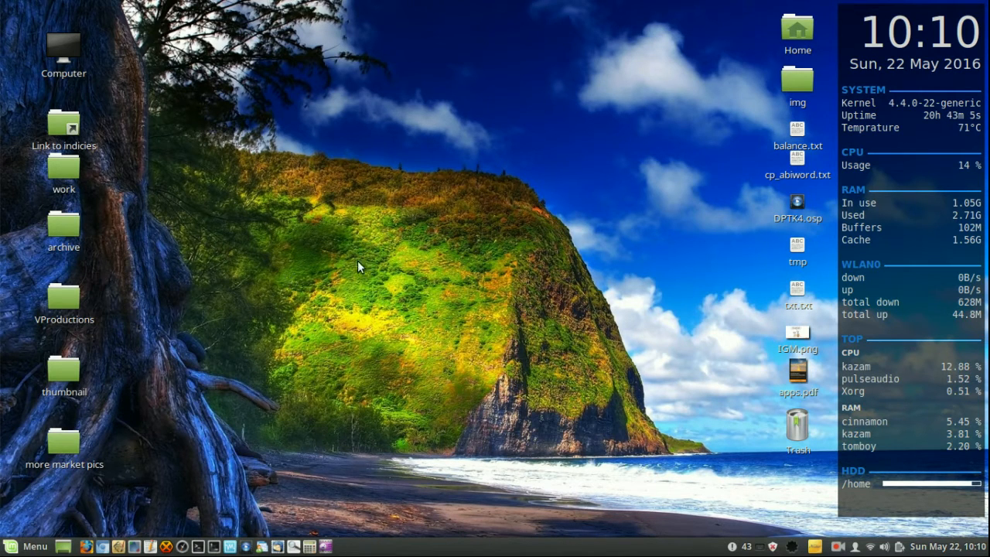
{"action": "mouse_move", "coordinate": [516, 73]}
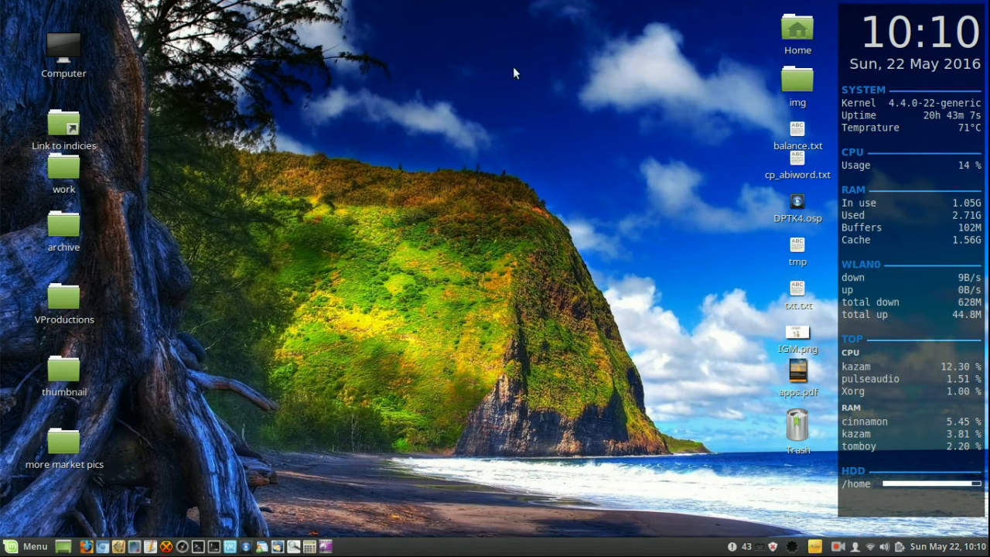
{"action": "mouse_move", "coordinate": [152, 502]}
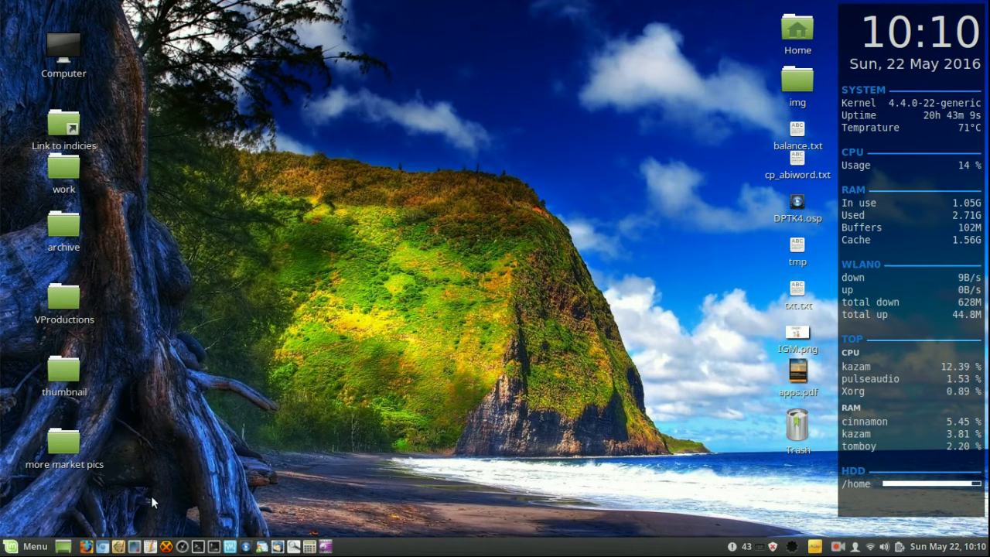
{"action": "mouse_move", "coordinate": [373, 203]}
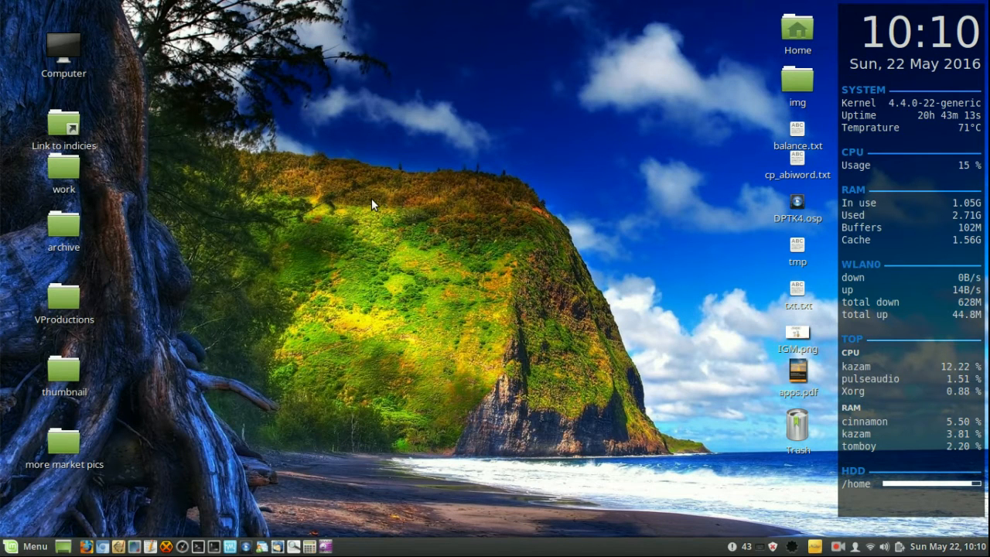
{"action": "mouse_move", "coordinate": [410, 394]}
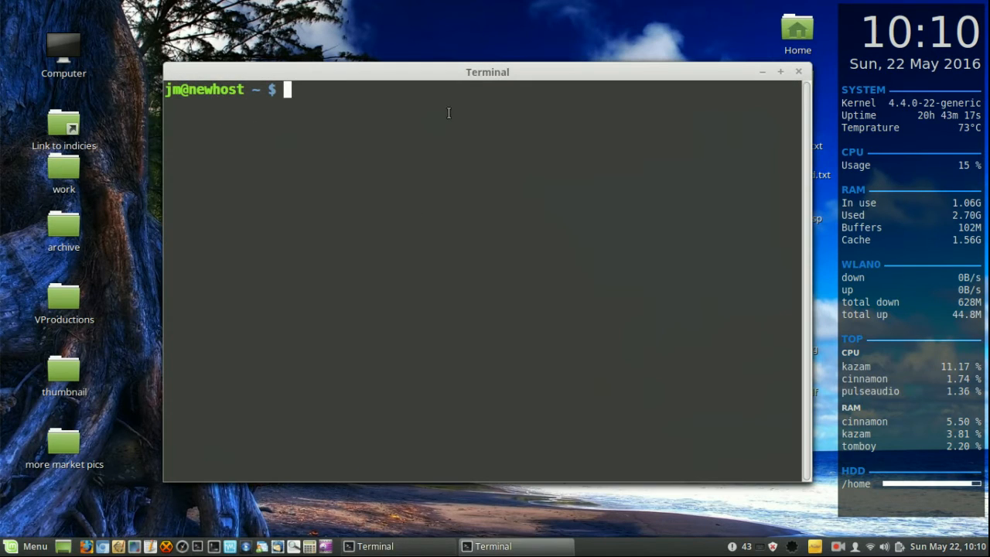
Step: Run 'sudo apt install lxde' to begin installing the LXDE desktop
{"action": "type", "text": "sudo"}
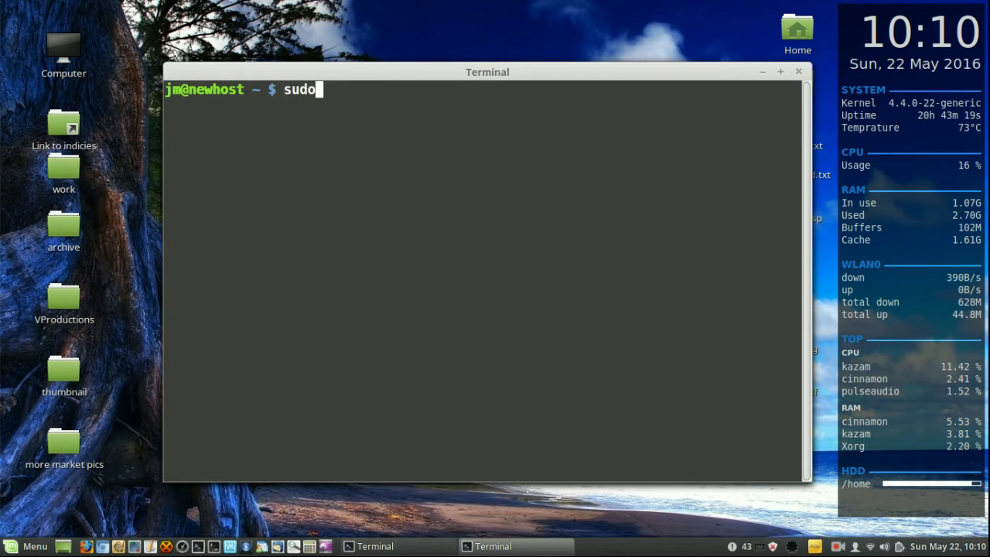
{"action": "type", "text": "apt install l"}
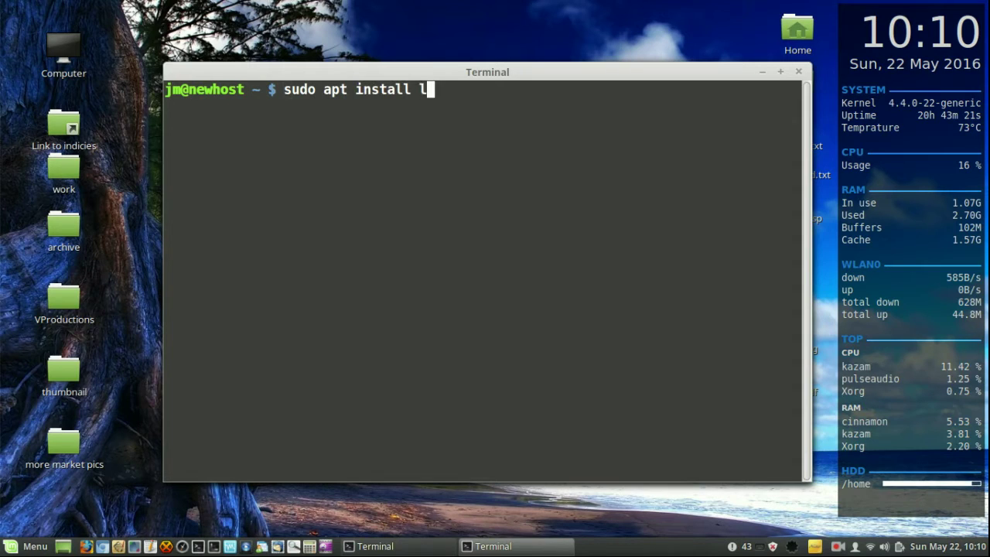
{"action": "type", "text": "xde"}
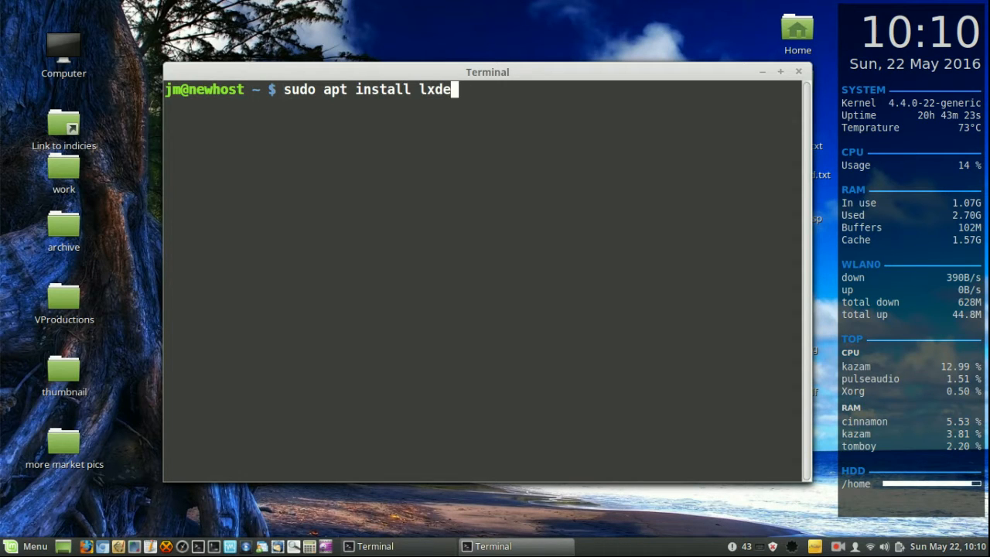
{"action": "key", "text": "Return"}
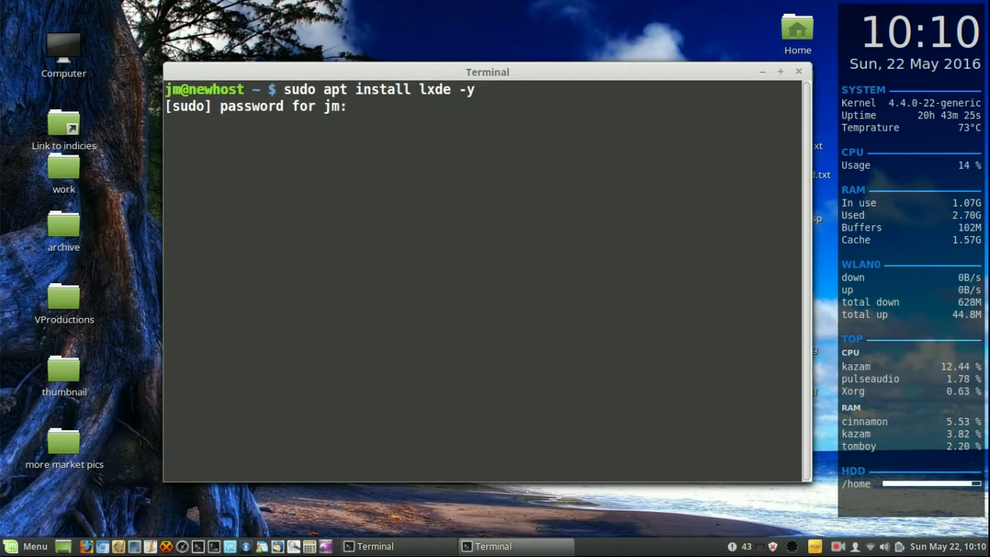